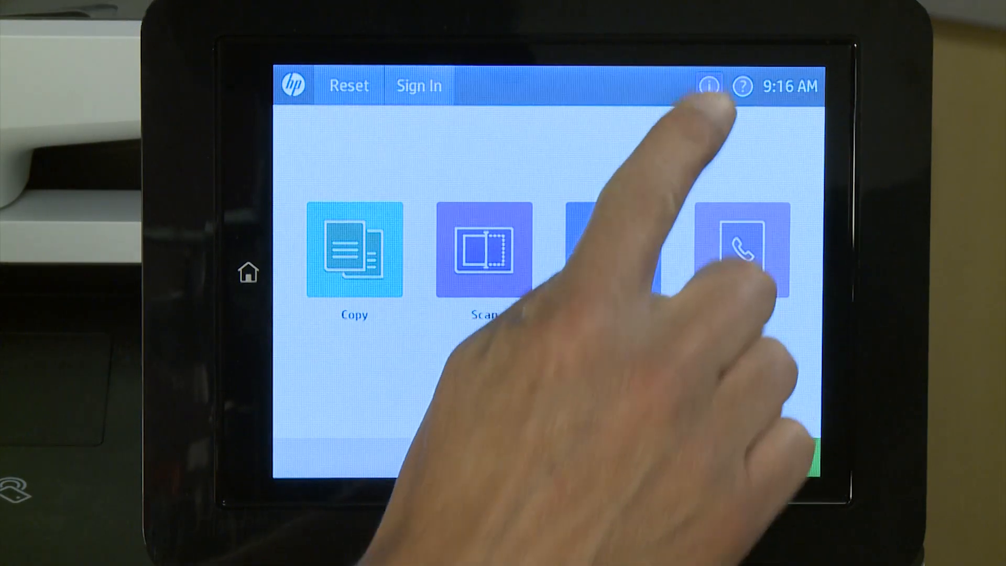
# - View the printer's Ethernet connection details from the control panel Information screen
pyautogui.click(707, 85)
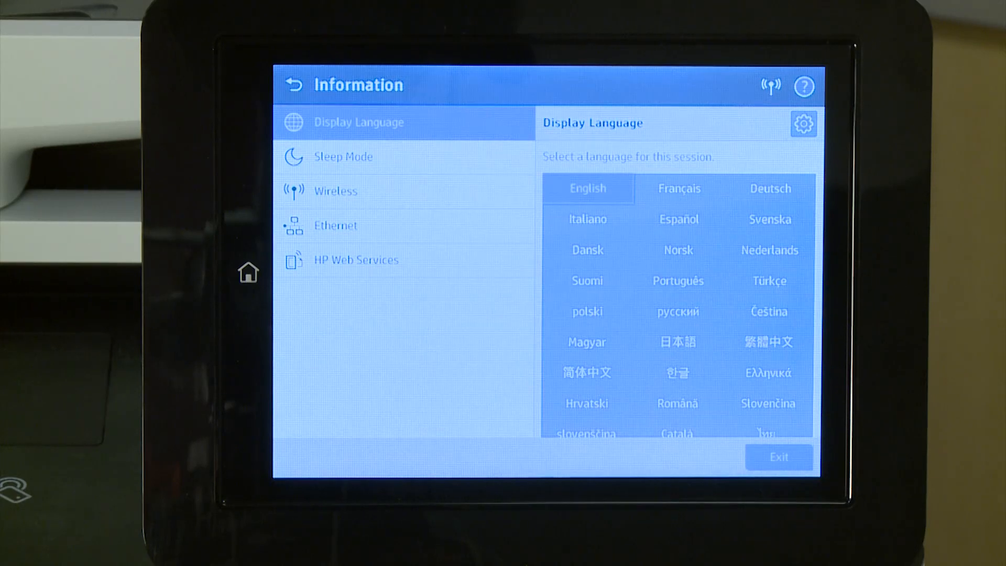
pyautogui.click(335, 226)
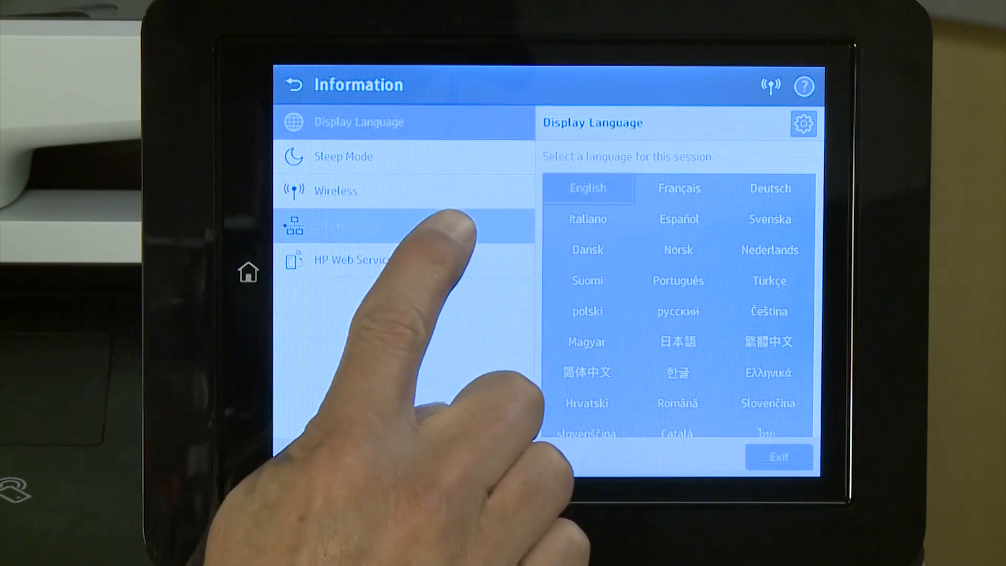
pyautogui.click(335, 225)
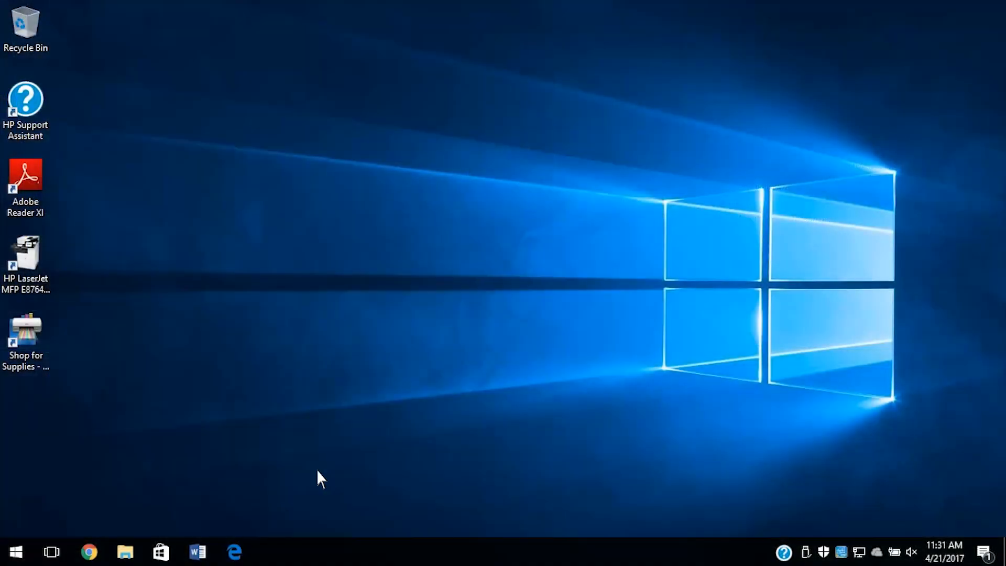
pyautogui.moveTo(253, 552)
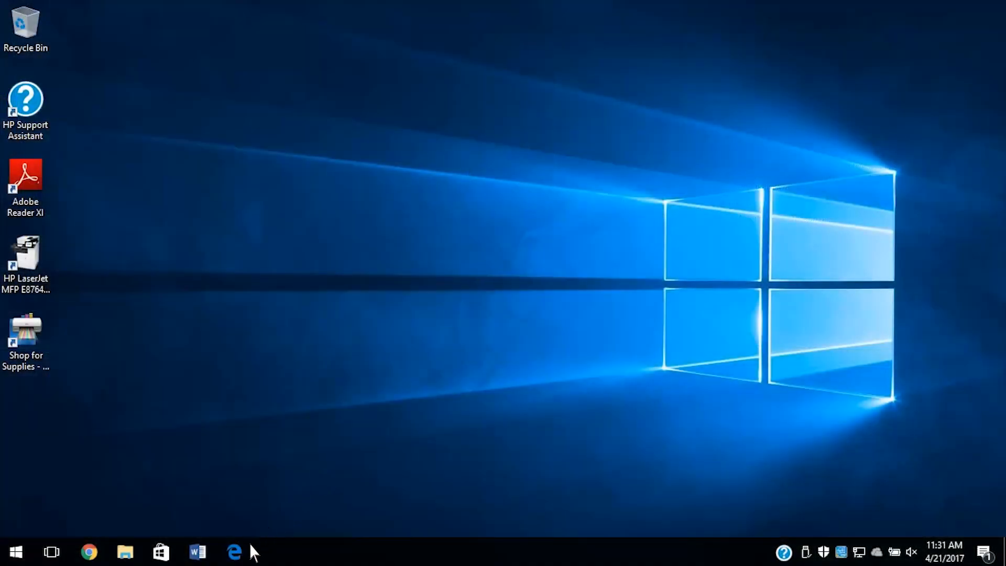
# - Launch Microsoft Edge from the Windows taskbar
pyautogui.click(234, 552)
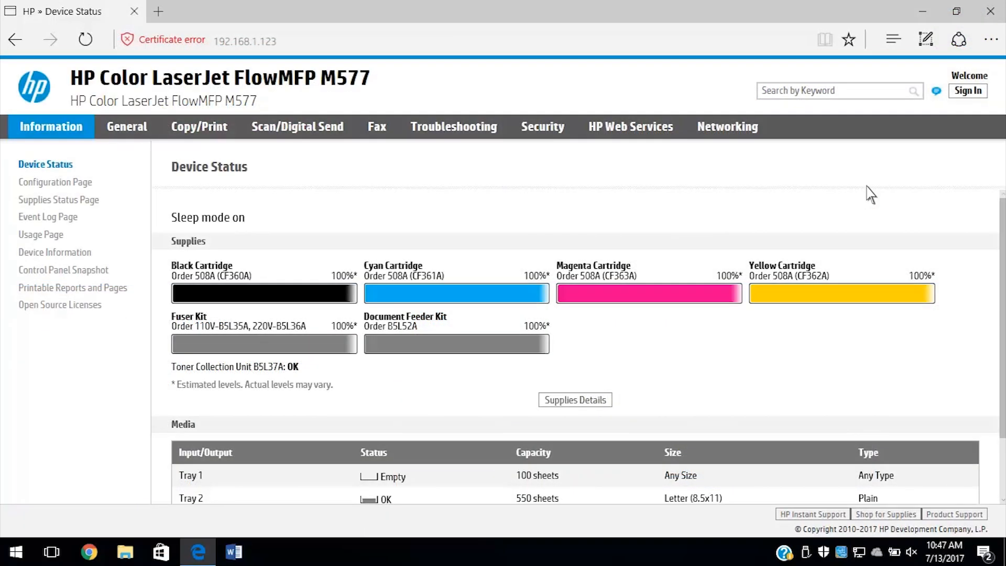
pyautogui.moveTo(905, 159)
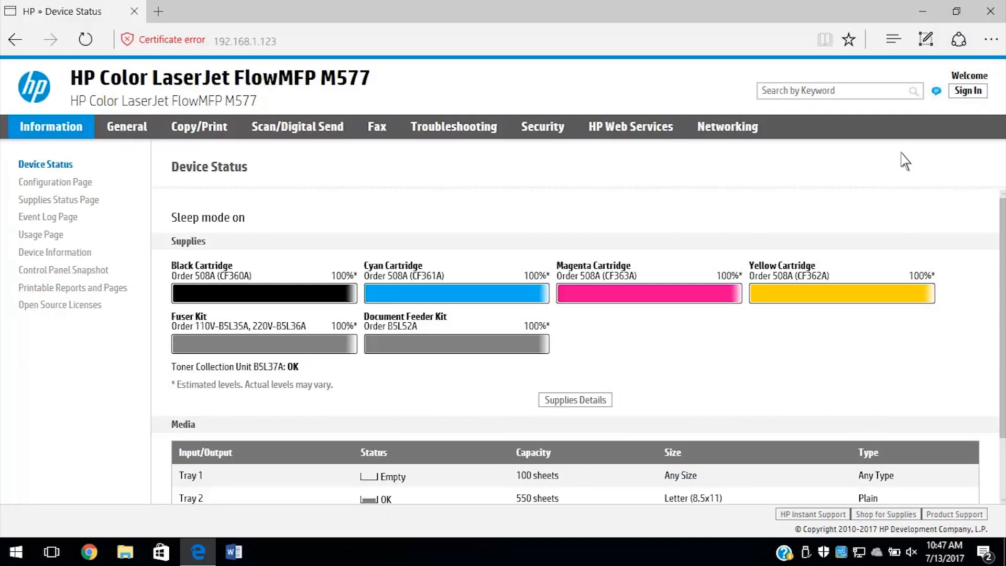
# - Sign in to the printer's EWS as Administrator on the Local Device
pyautogui.click(968, 90)
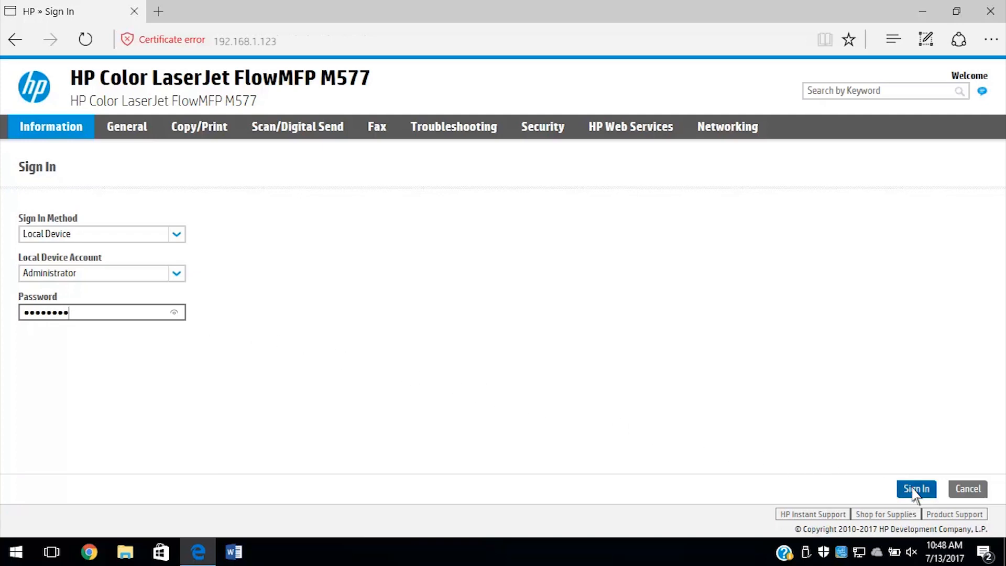
pyautogui.click(915, 488)
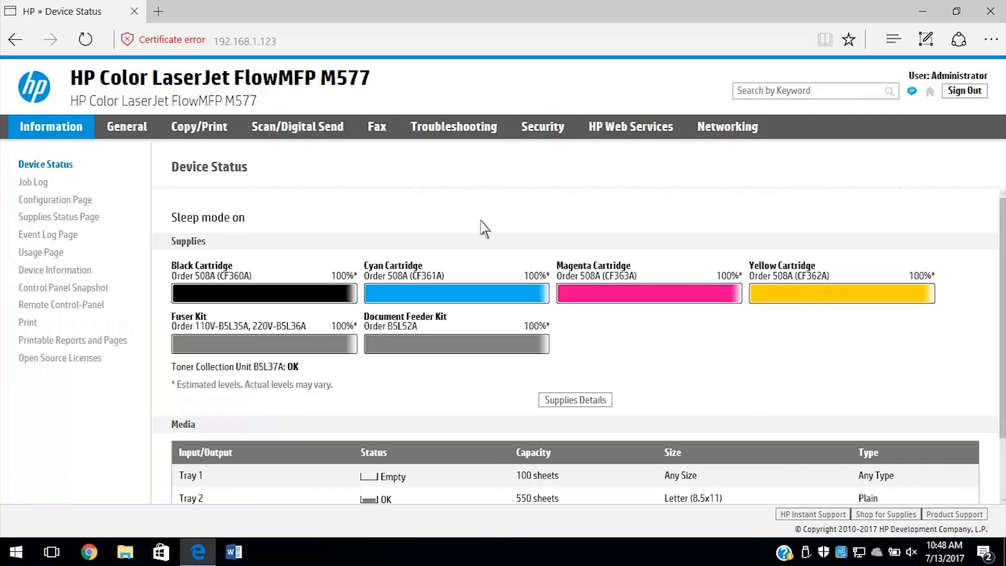
# - Enable Scan to SharePoint under Scan/Digital Send and add a new quick set
pyautogui.click(296, 127)
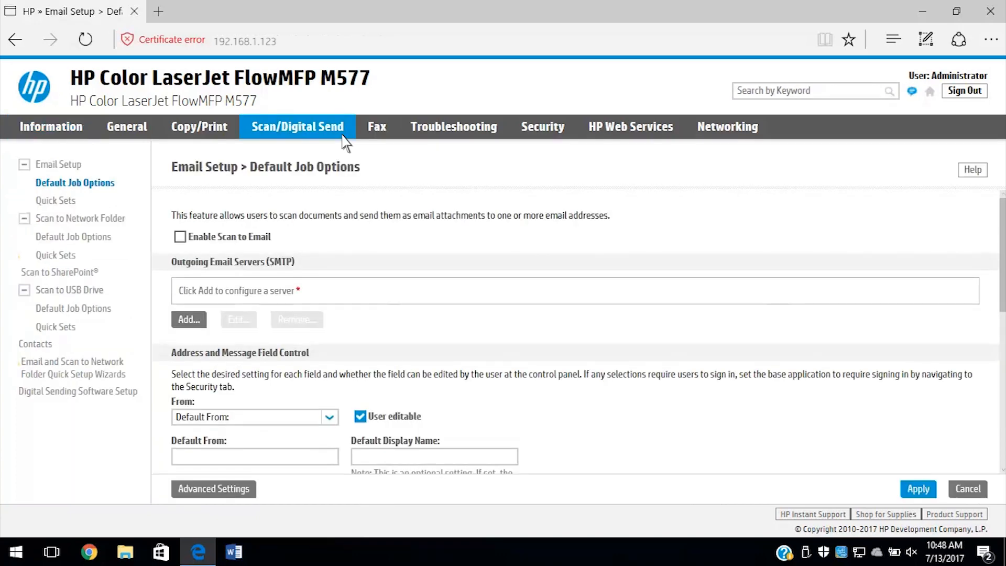
pyautogui.moveTo(155, 261)
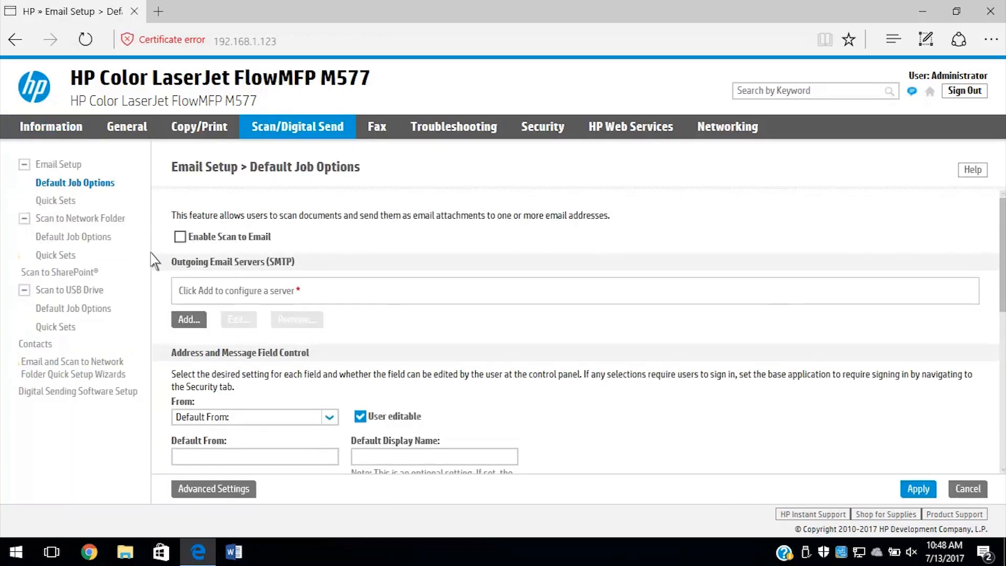
pyautogui.click(59, 273)
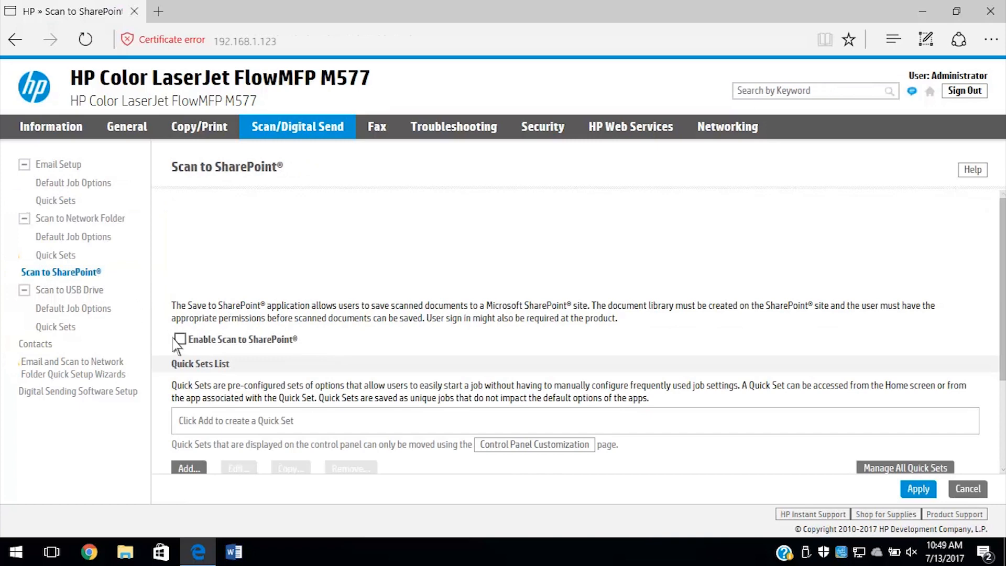
pyautogui.click(180, 338)
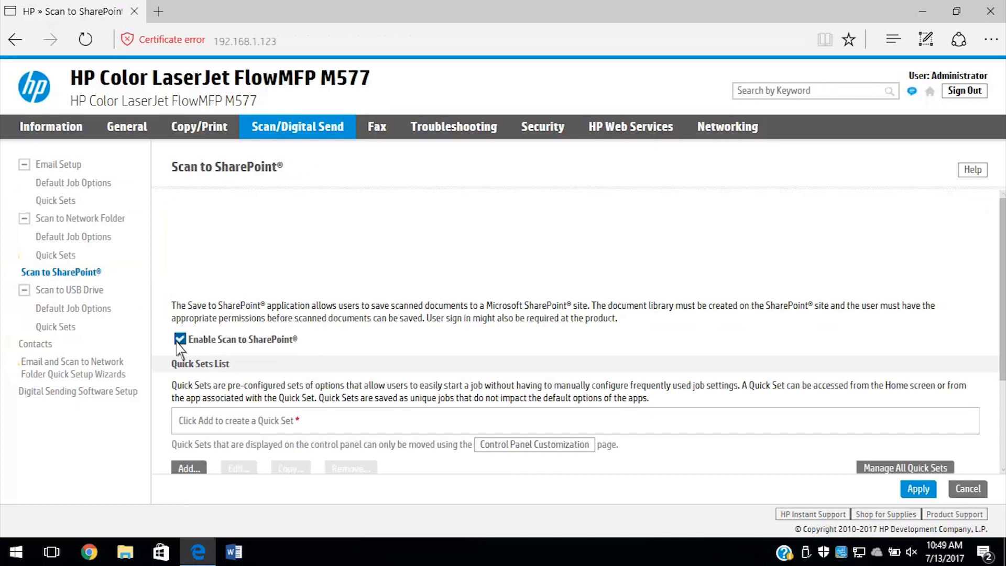
pyautogui.click(189, 467)
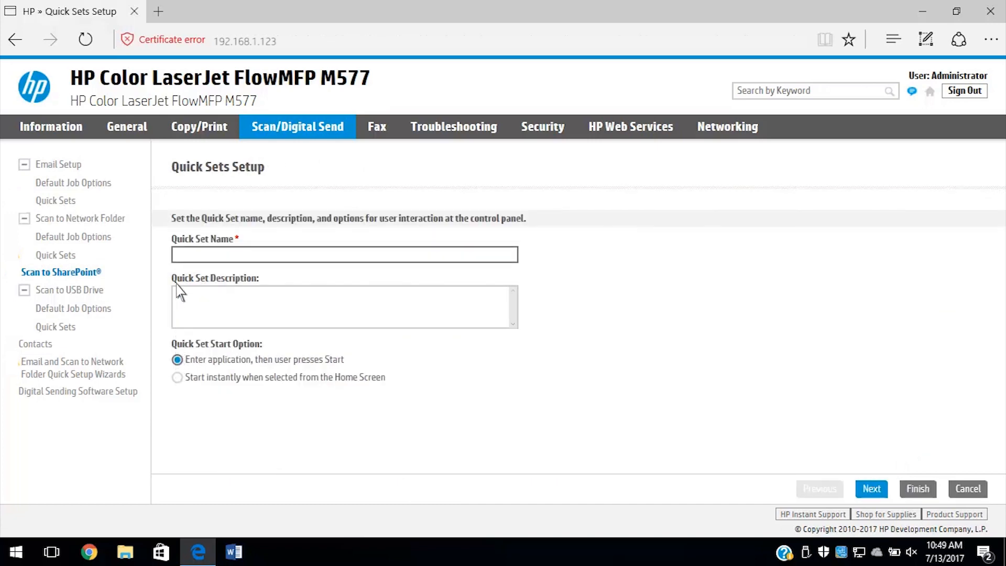
# - Name the quick set 'Scan to SharePoint' with description 'Scan to SharePoint from LaserJet M577' and continue
pyautogui.write('Scan to SharePoint')
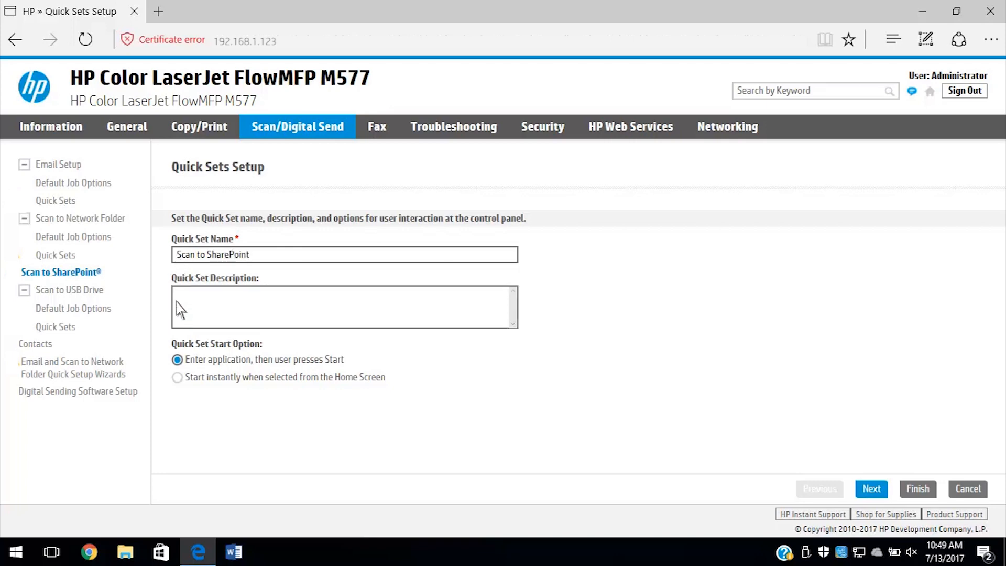
pyautogui.write('Scan to SharePoin')
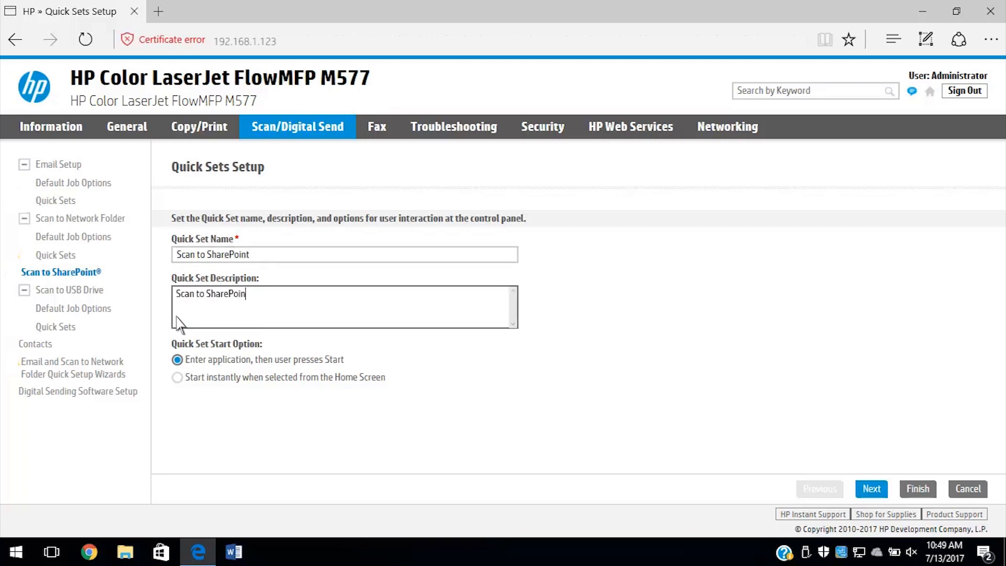
pyautogui.write('t from LaserJet M577')
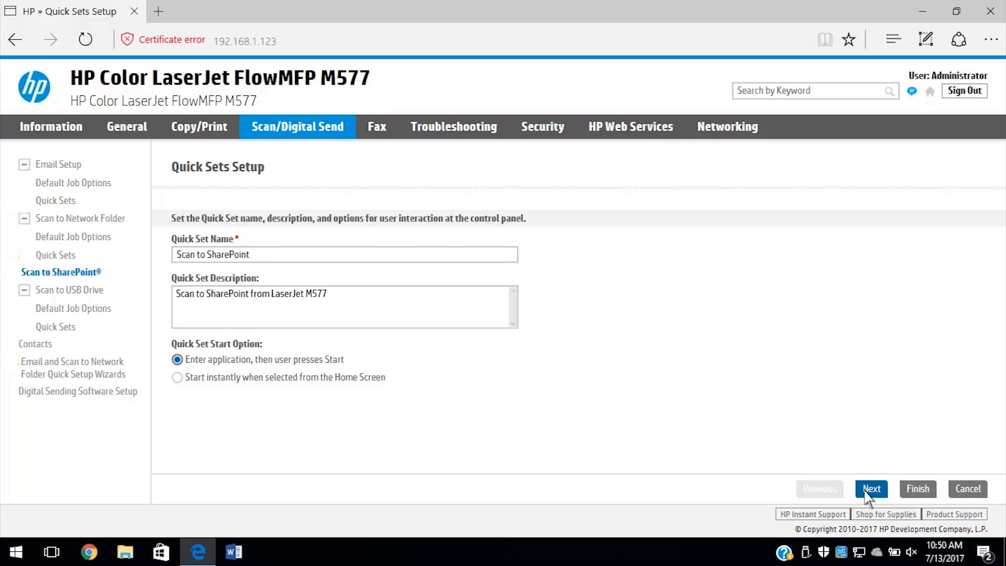
pyautogui.click(870, 488)
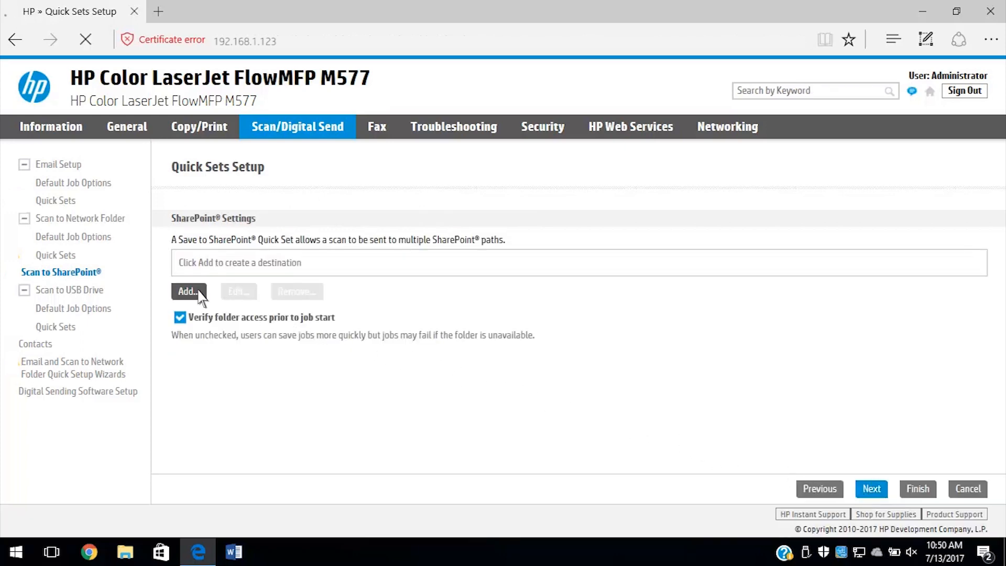
# - Copy the SCANS document library URL from SharePoint Online in a second tab and return to Quick Sets Setup
pyautogui.click(188, 291)
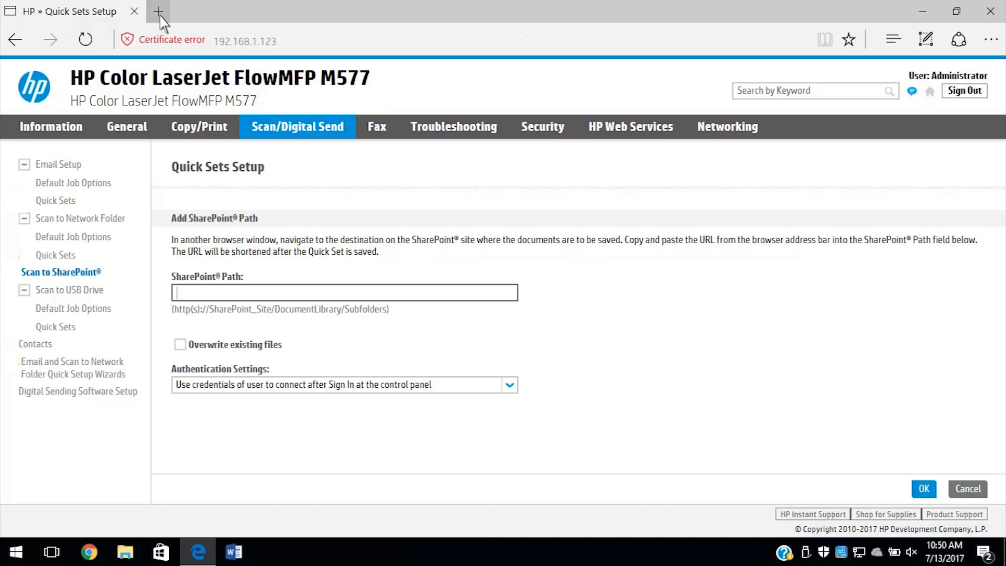
pyautogui.click(158, 11)
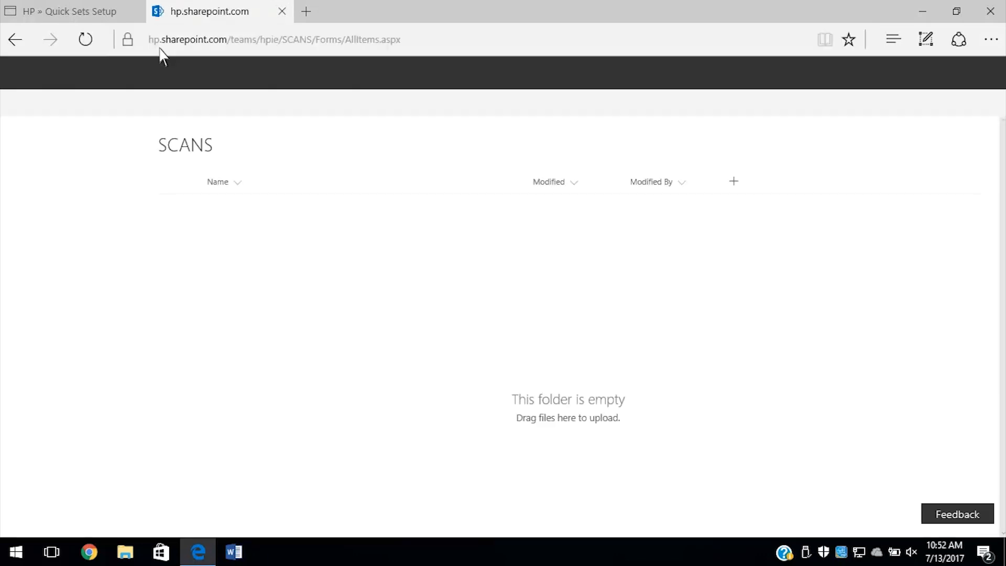
pyautogui.click(273, 39)
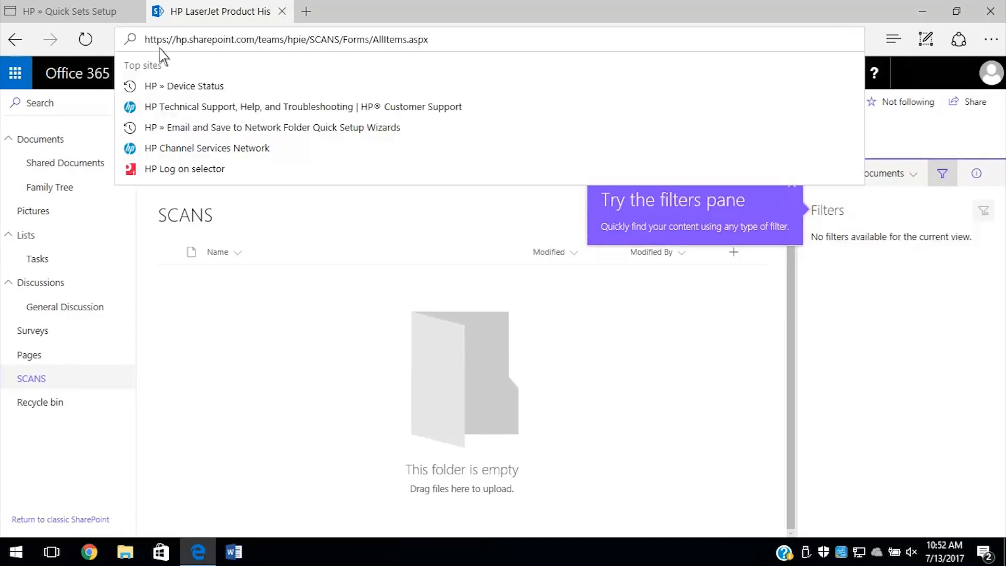
pyautogui.click(285, 39)
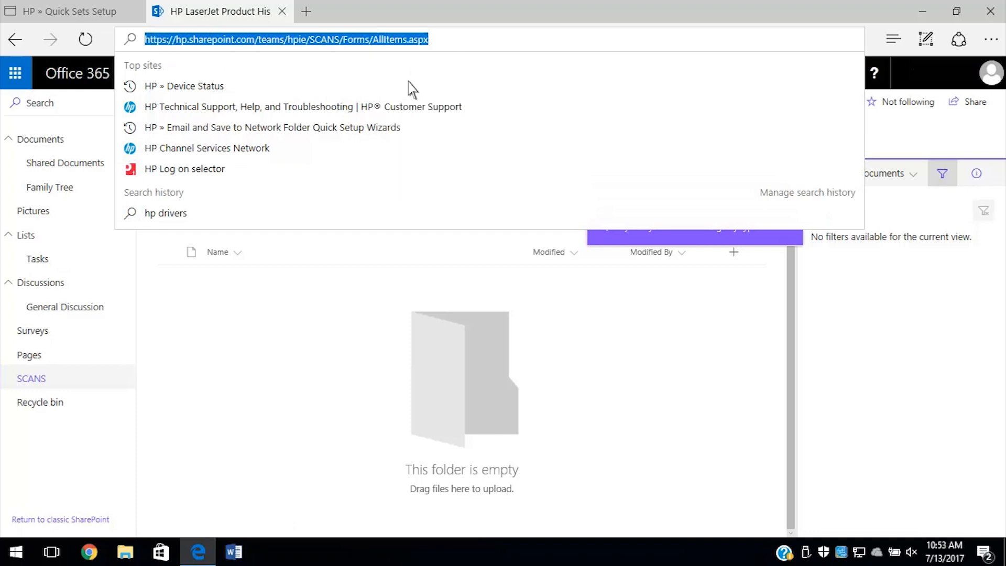
pyautogui.moveTo(265, 54)
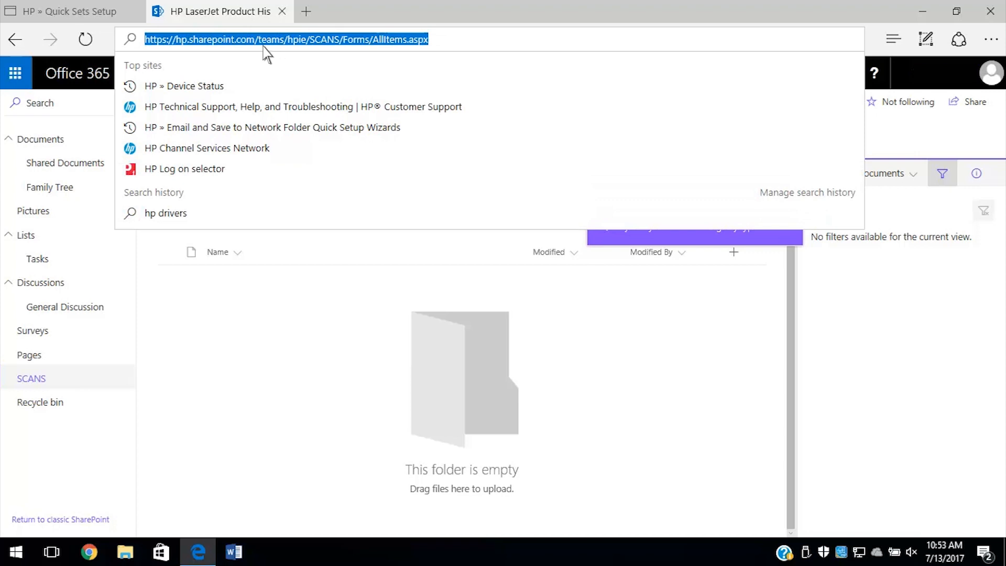
pyautogui.click(71, 10)
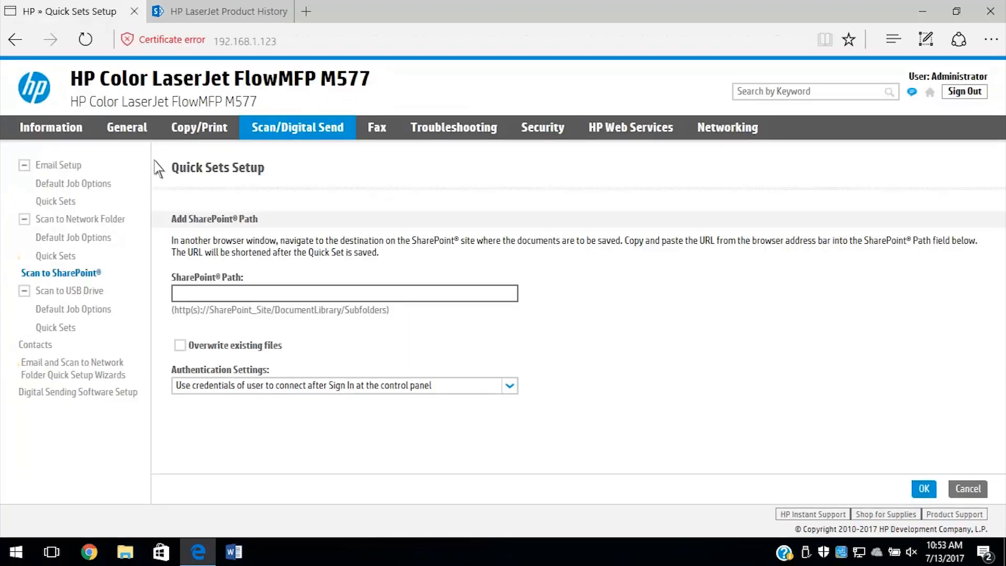
# - Paste the SCANS library URL as the SharePoint Path with Overwrite existing files enabled, and confirm
pyautogui.rightClick(193, 302)
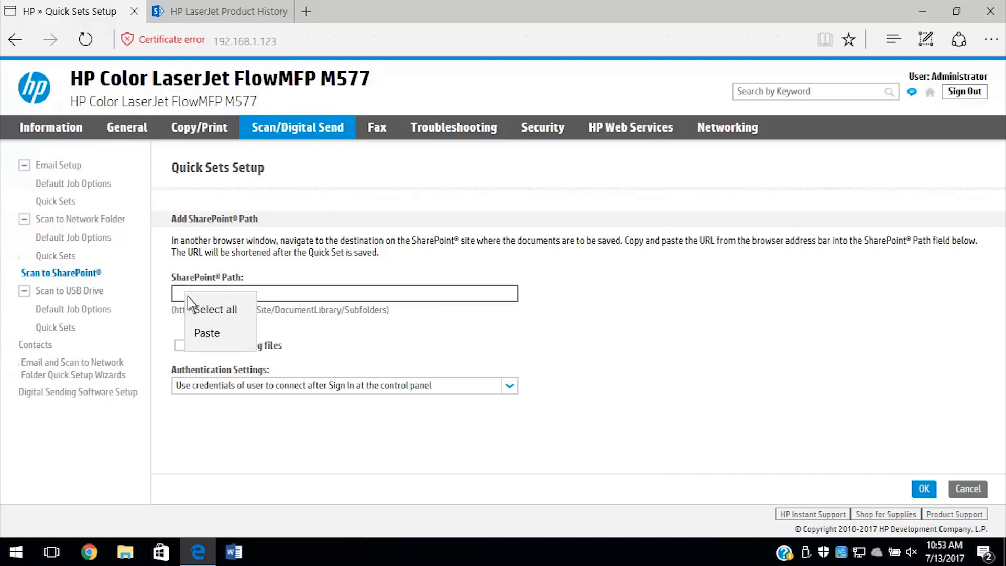
pyautogui.click(207, 333)
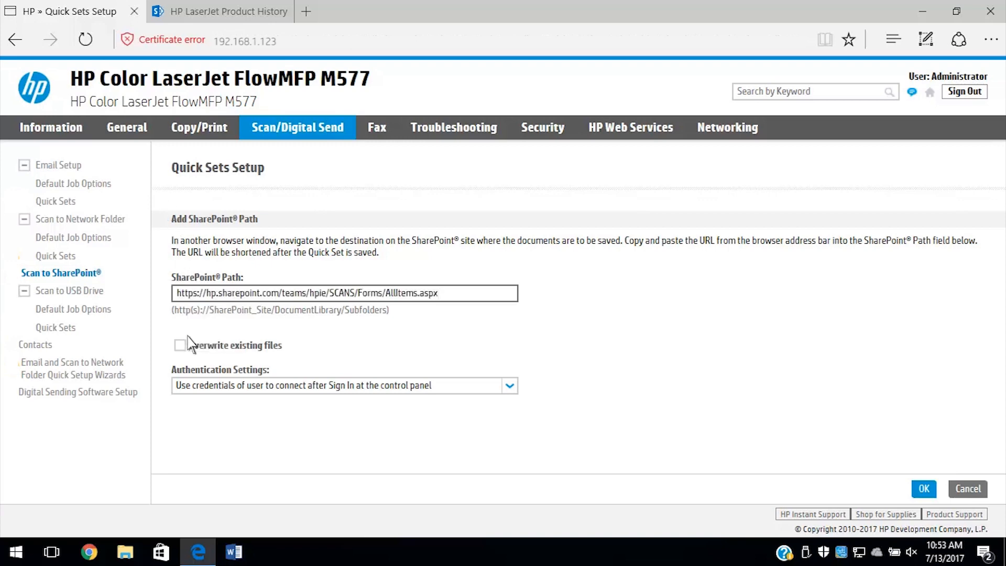
pyautogui.click(344, 292)
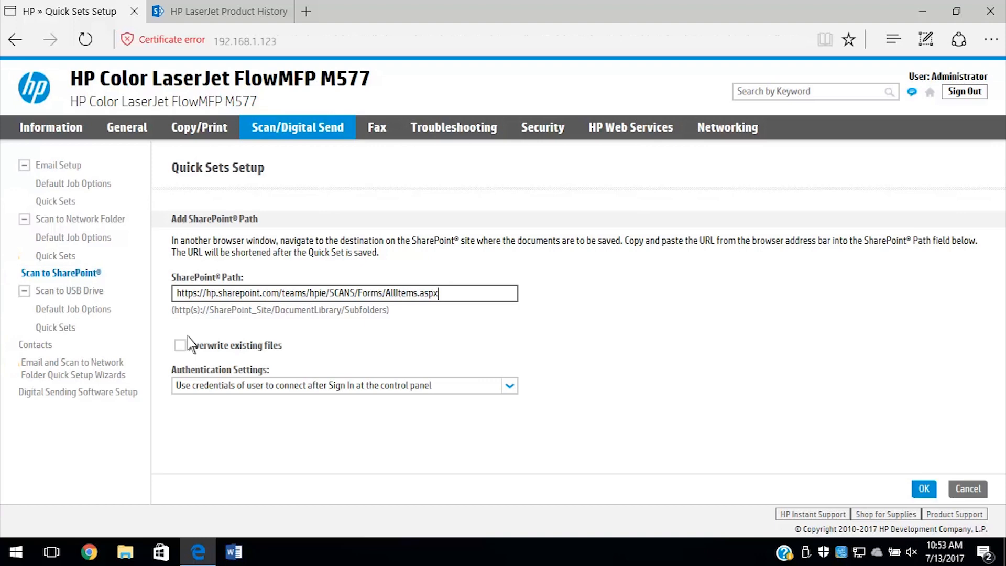
pyautogui.click(179, 344)
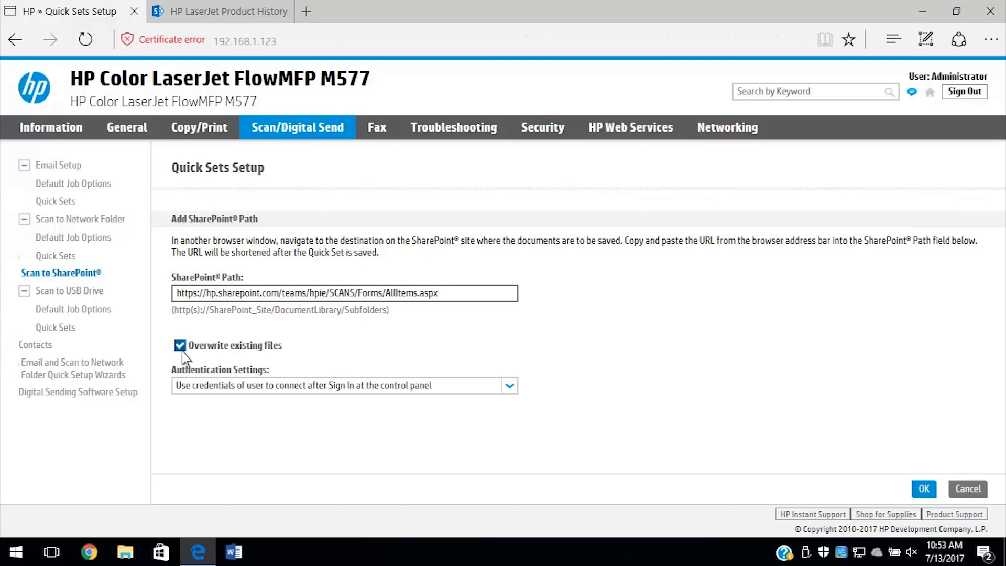
pyautogui.moveTo(205, 363)
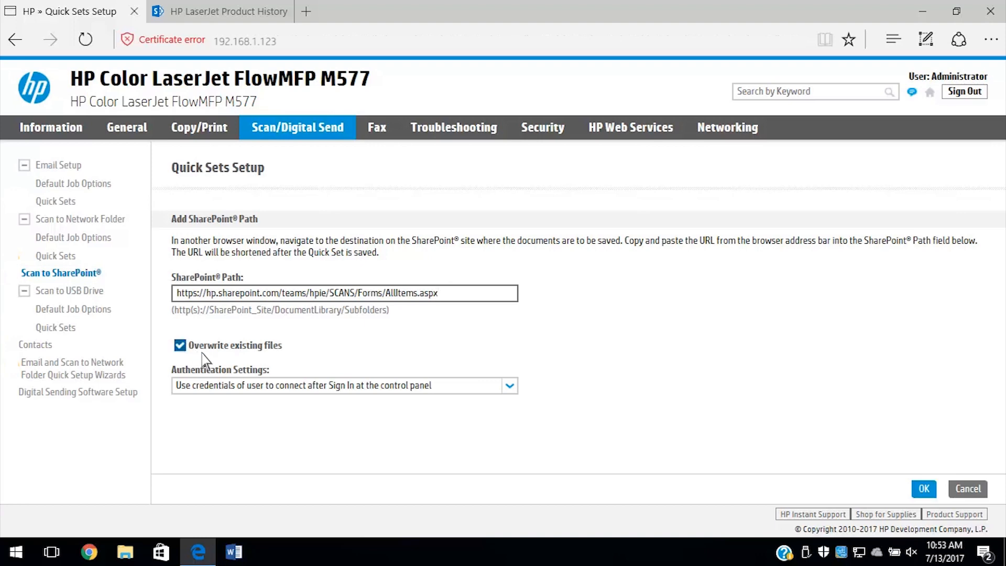
pyautogui.moveTo(447, 386)
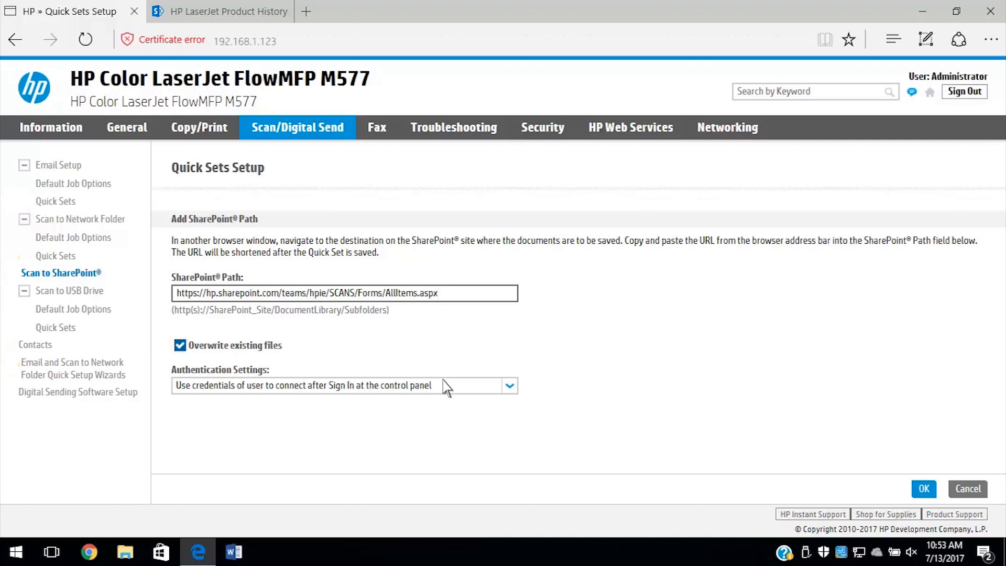
pyautogui.click(510, 386)
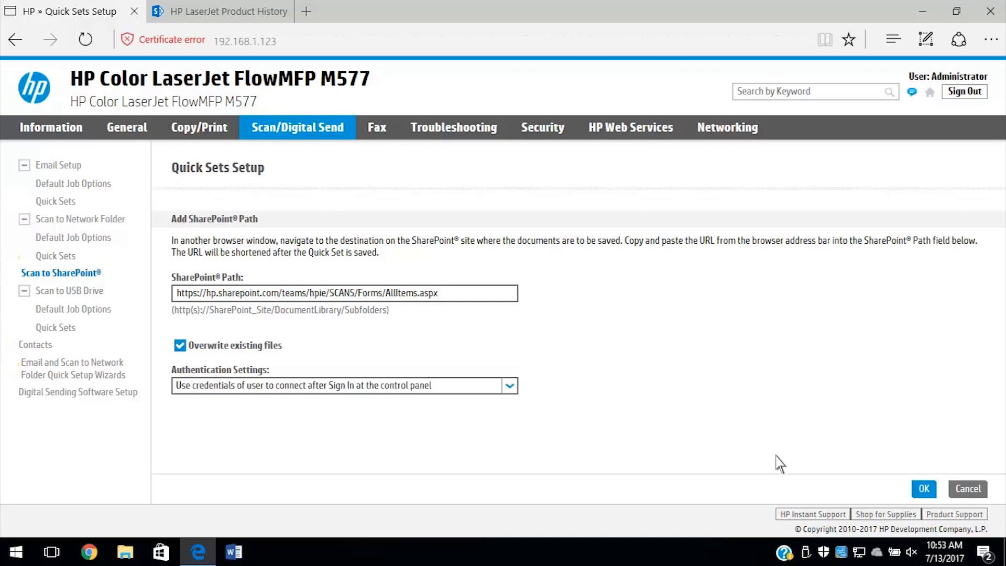
pyautogui.click(922, 488)
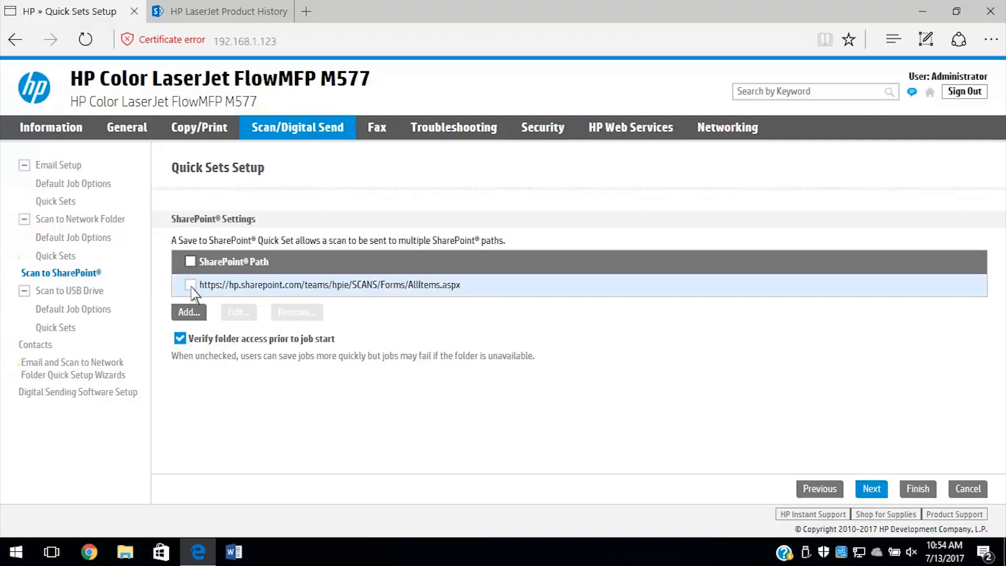
# - Select the SCANS path entry with Verify folder access kept, and continue to Notification
pyautogui.click(190, 285)
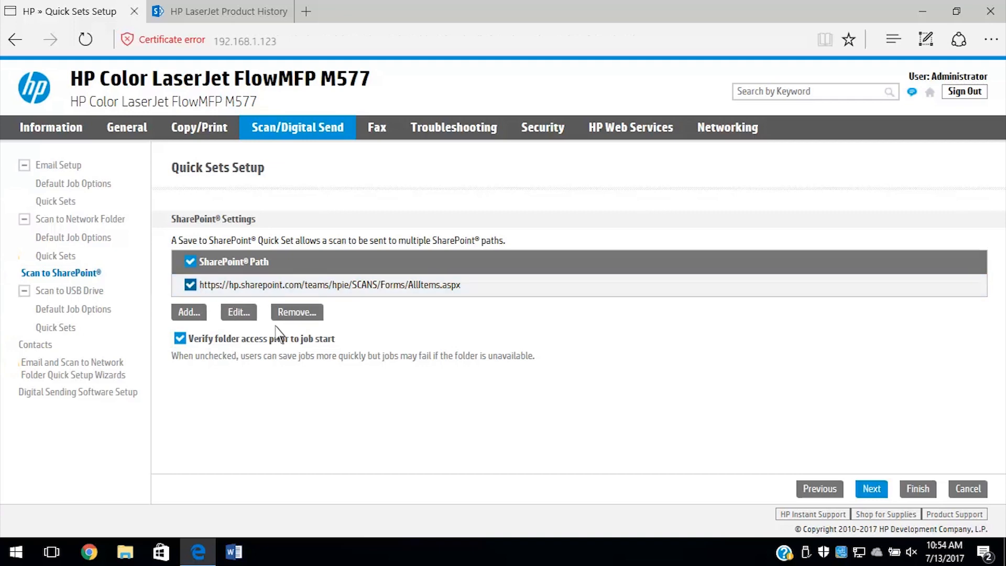
pyautogui.moveTo(310, 348)
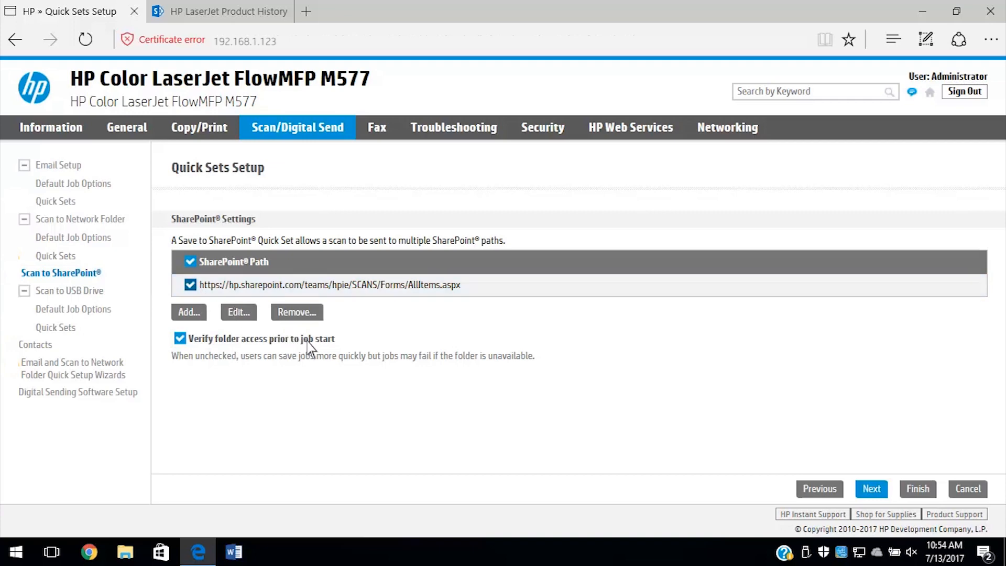
pyautogui.moveTo(526, 409)
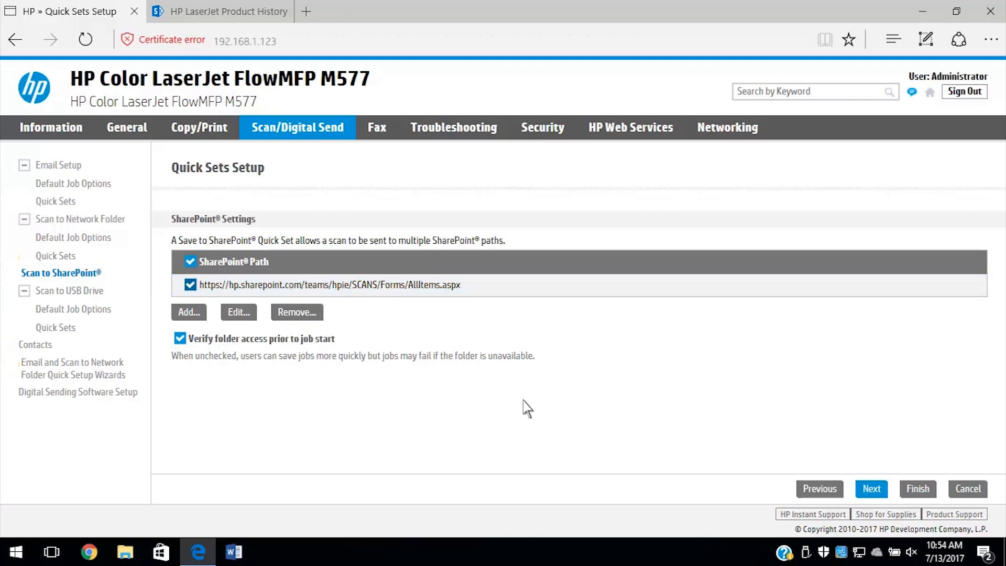
pyautogui.moveTo(871, 489)
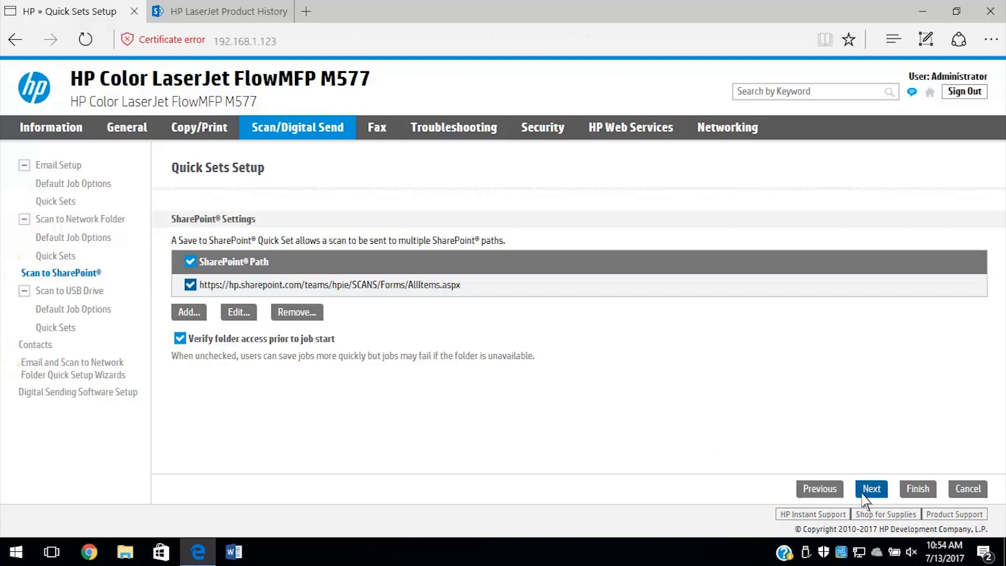
pyautogui.click(871, 489)
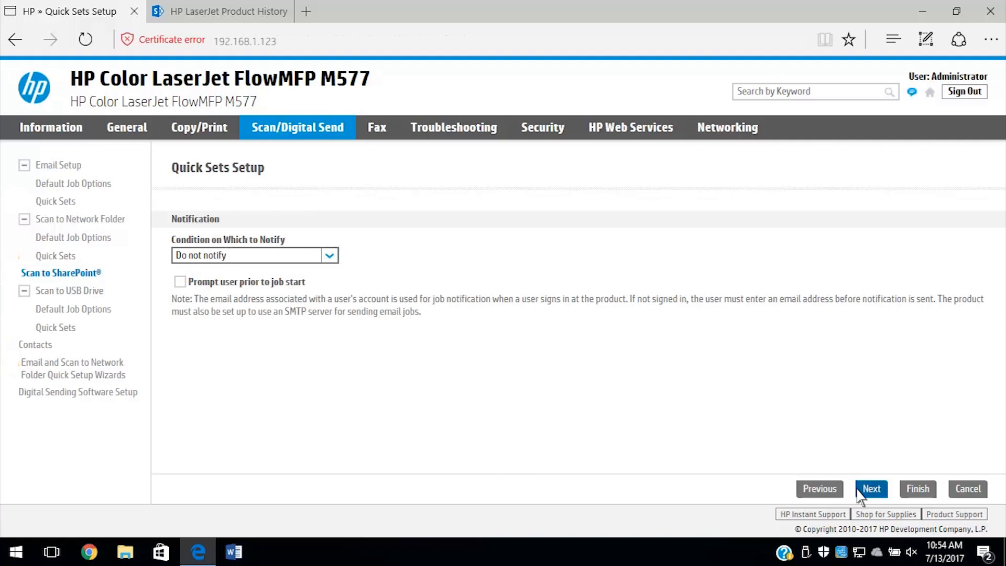
# - Keep default notification, scan and file settings, finish and apply the quick set, then view it in the control panel Scan menu
pyautogui.click(870, 488)
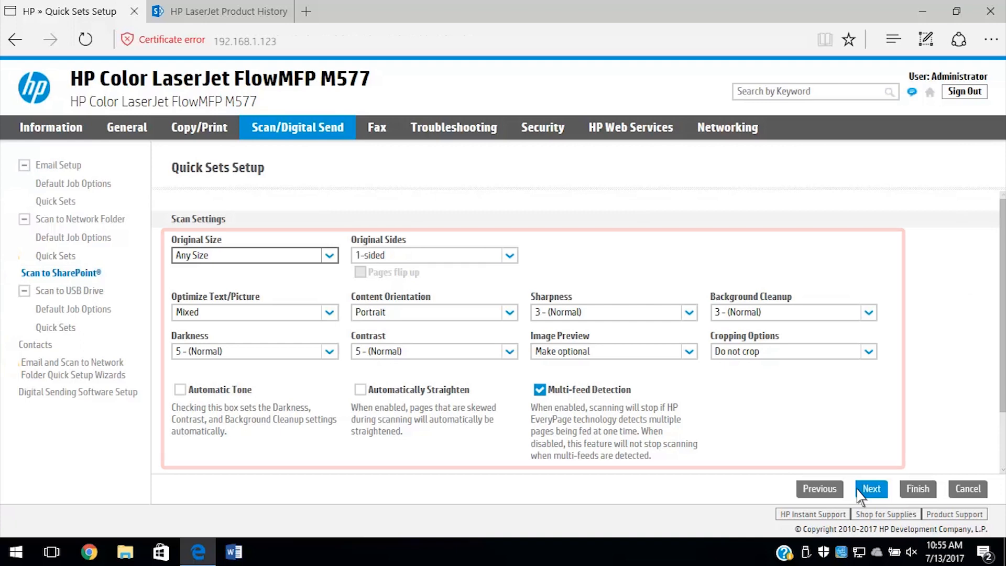
pyautogui.click(871, 488)
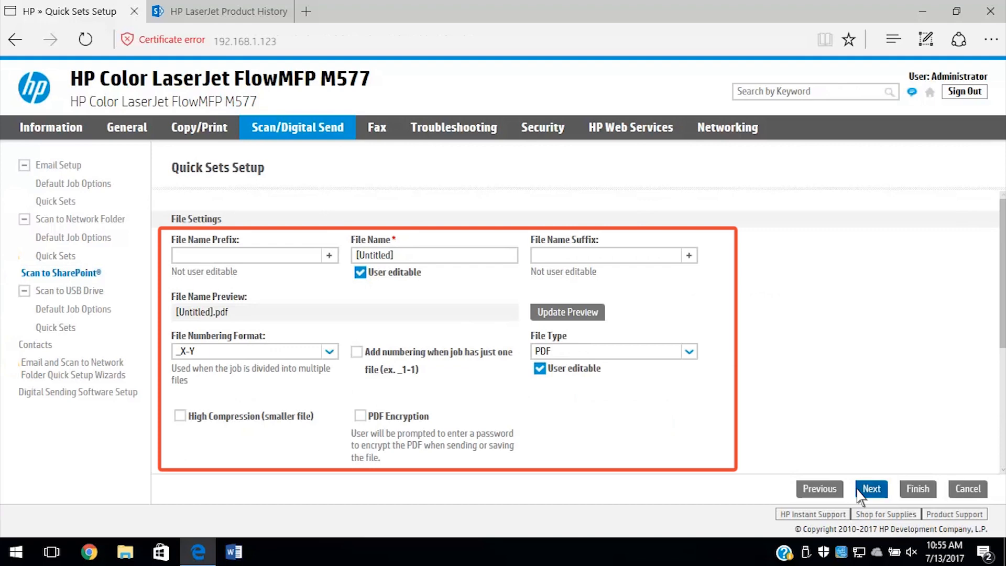
pyautogui.click(871, 488)
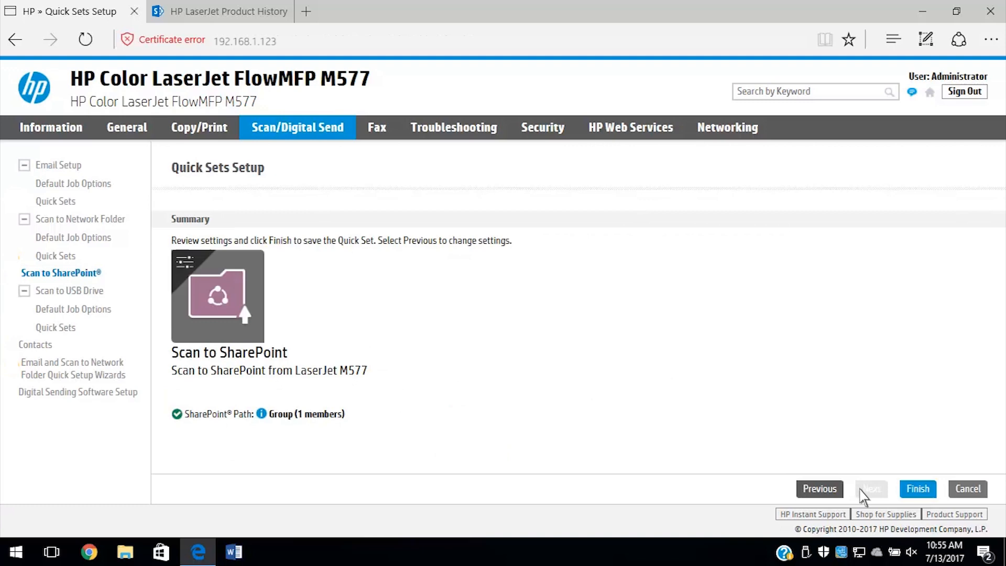
pyautogui.moveTo(896, 497)
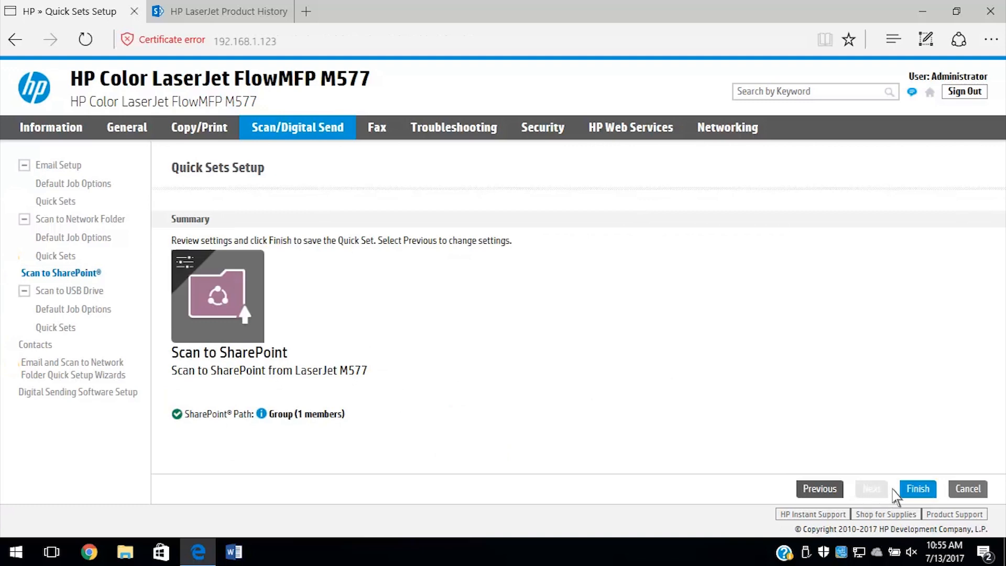
pyautogui.click(916, 488)
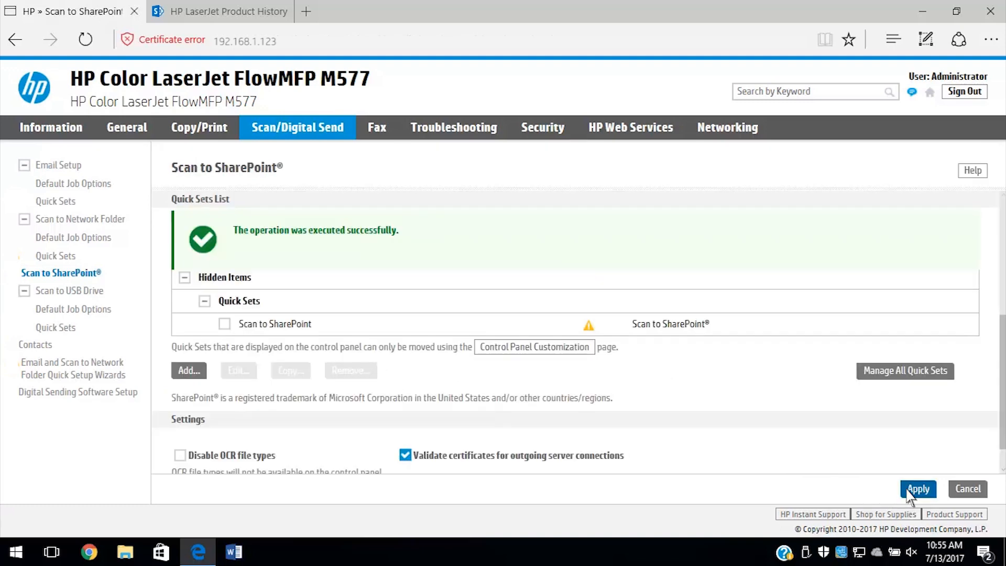
pyautogui.click(918, 489)
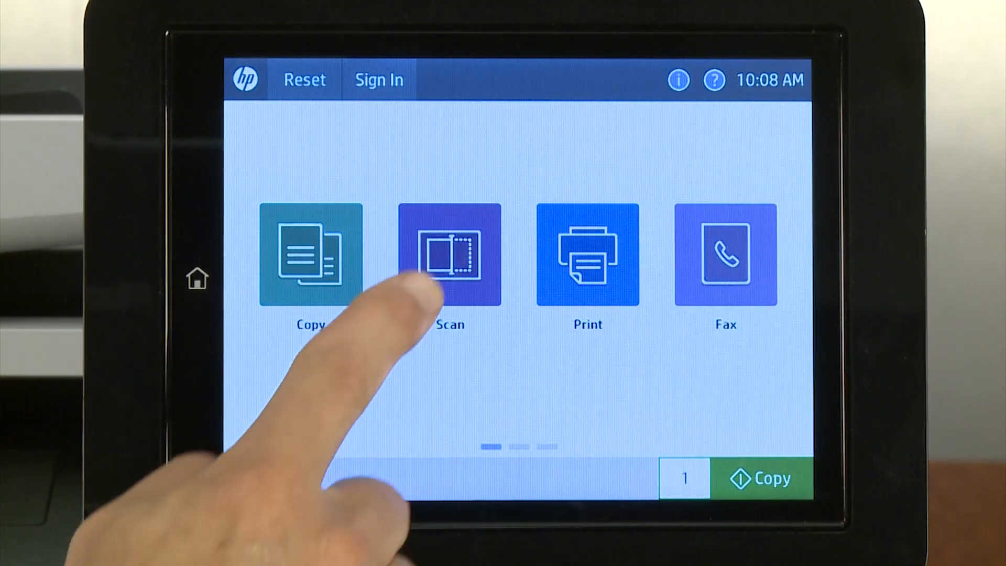
pyautogui.click(451, 257)
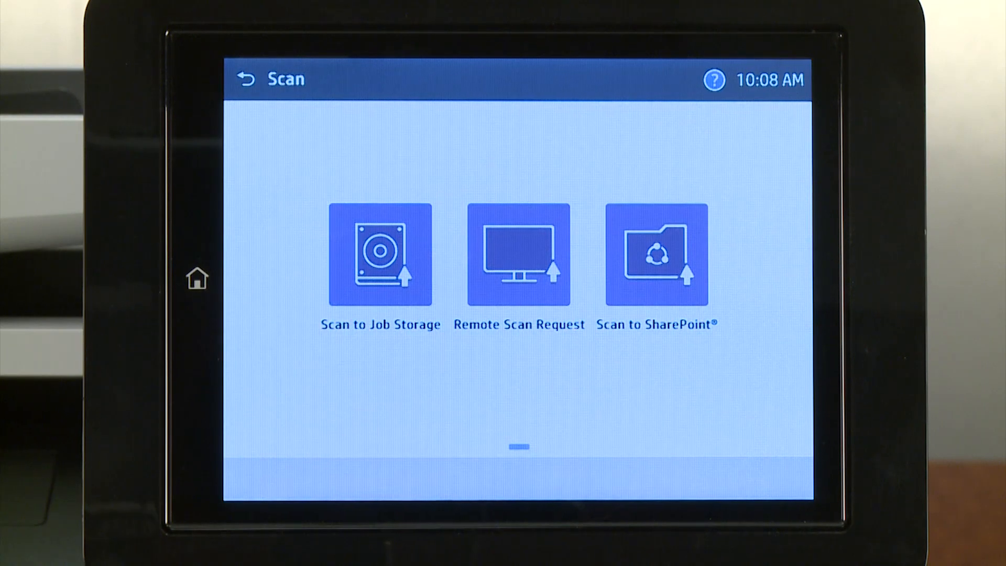